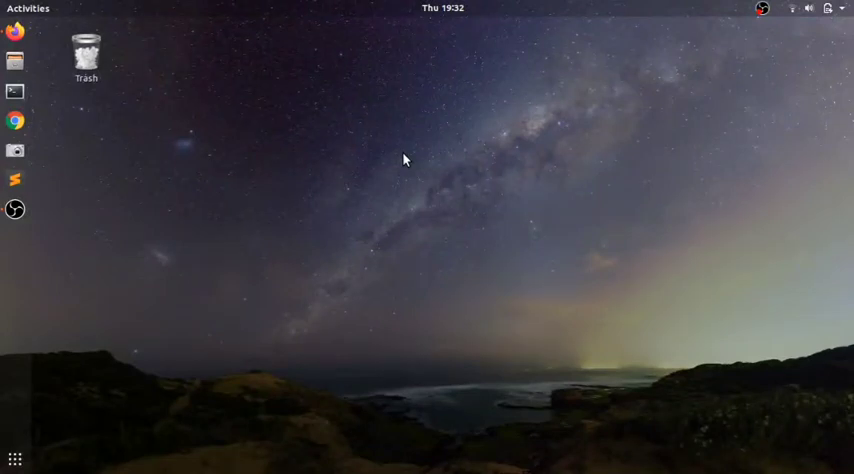
mouse_move(312, 120)
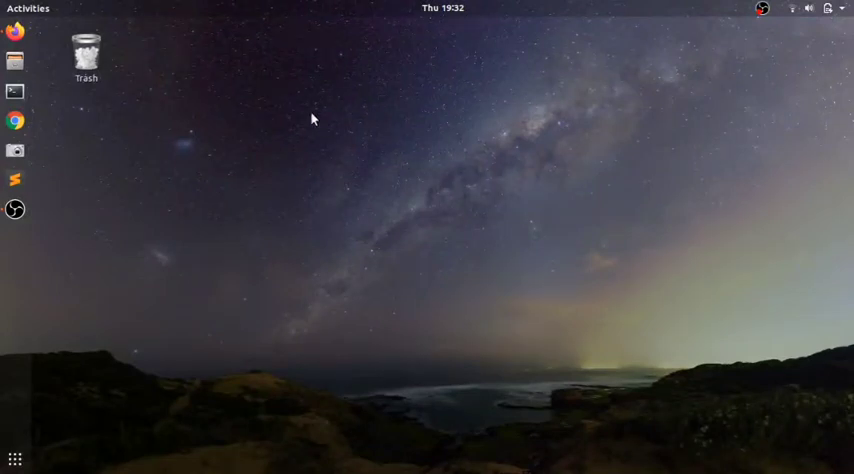
mouse_move(168, 150)
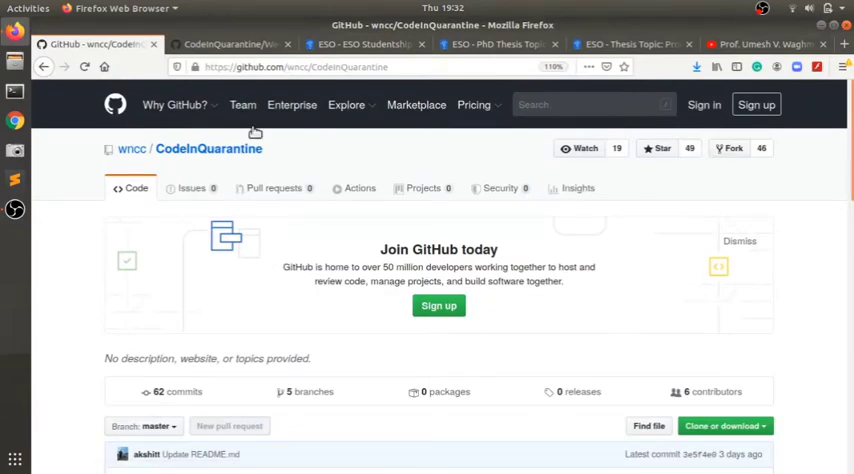
mouse_move(576, 268)
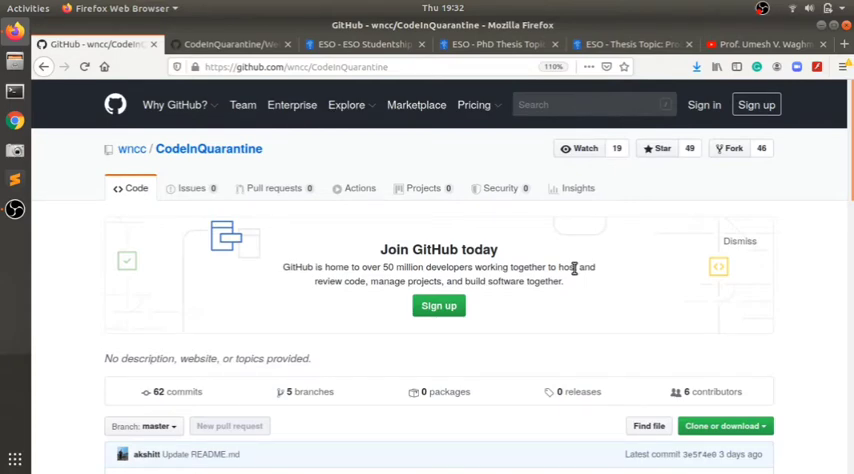
mouse_move(608, 276)
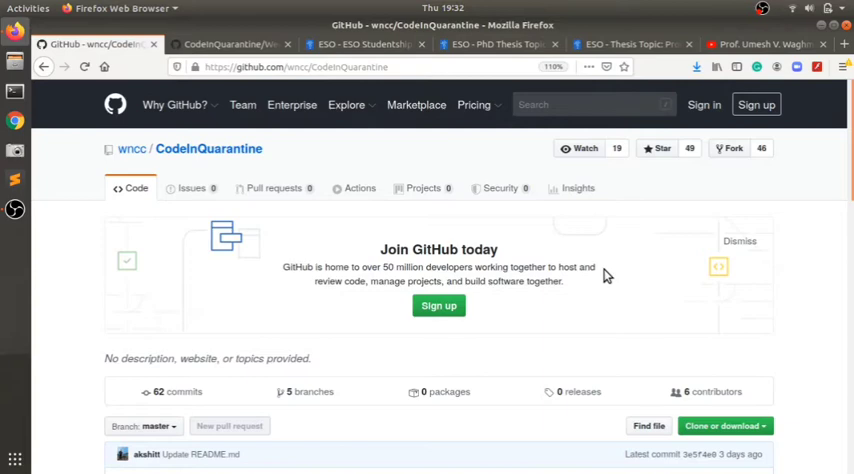
mouse_move(356, 160)
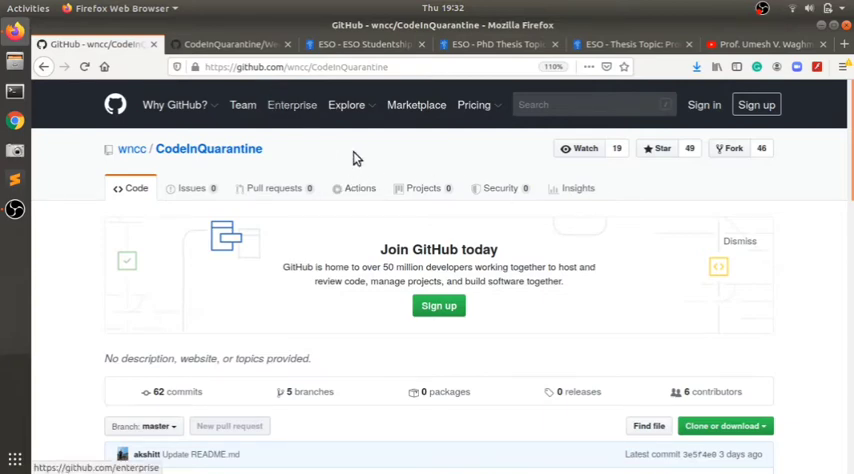
mouse_move(388, 164)
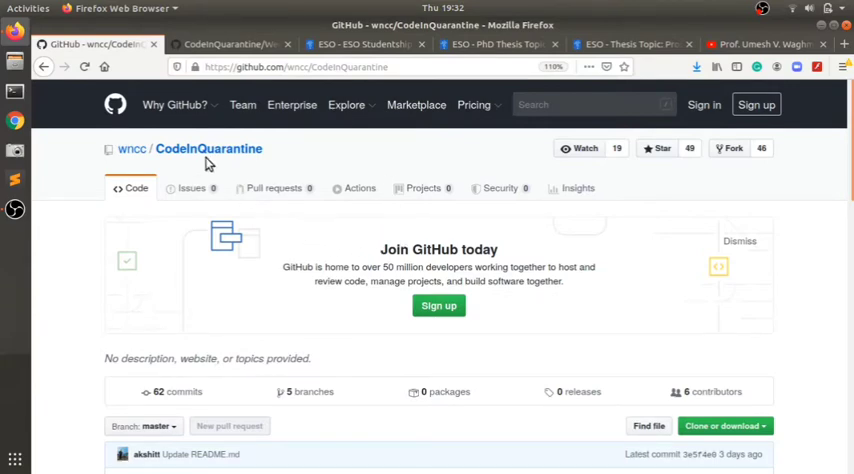
mouse_move(172, 170)
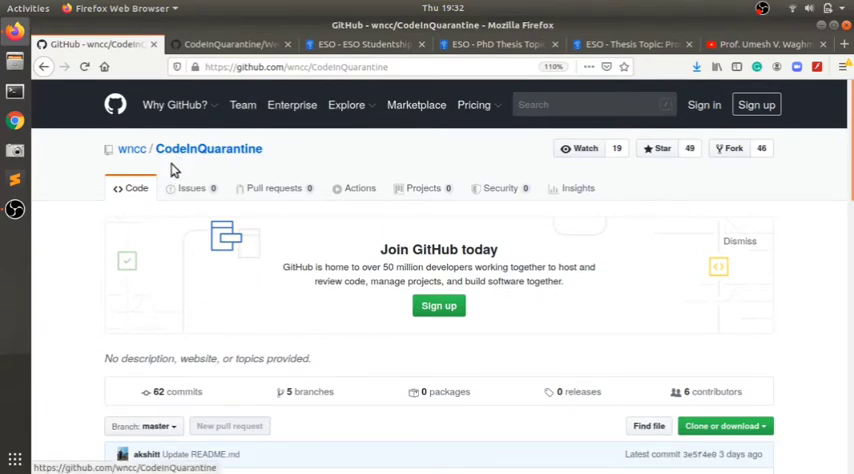
mouse_move(696, 328)
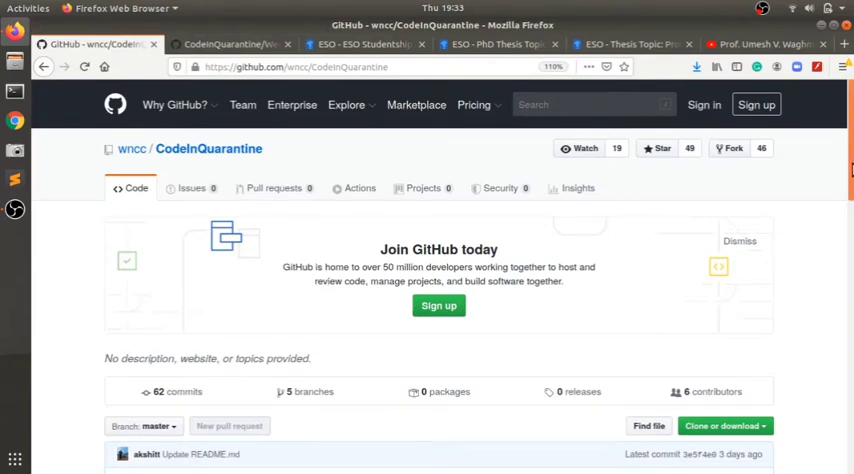
scroll(down, 3)
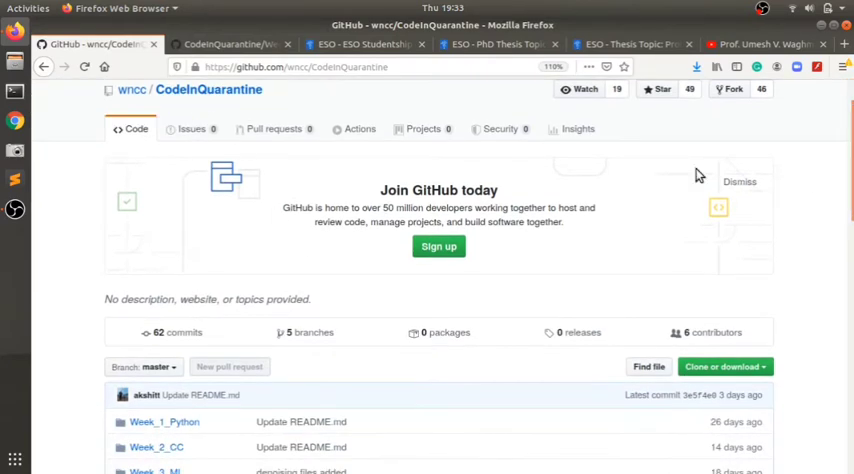
scroll(down, 3)
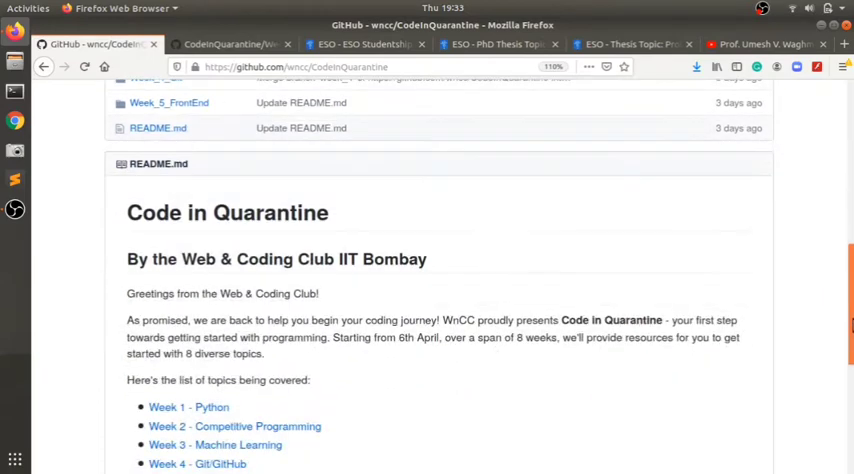
scroll(down, 3)
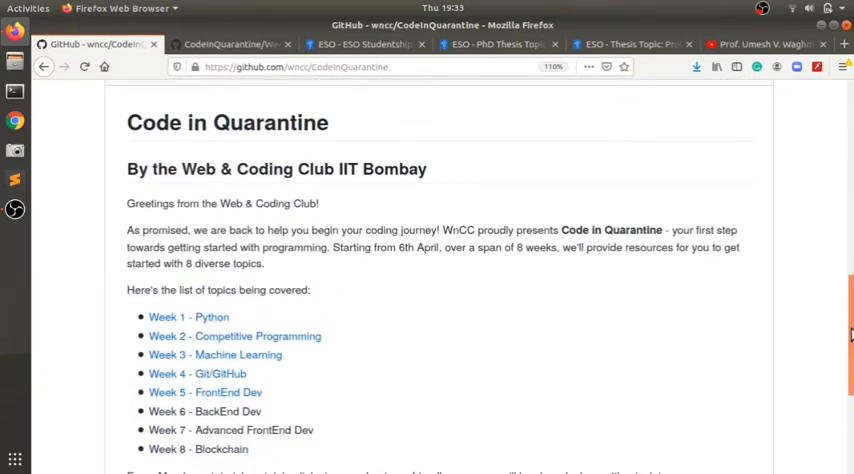
scroll(down, 3)
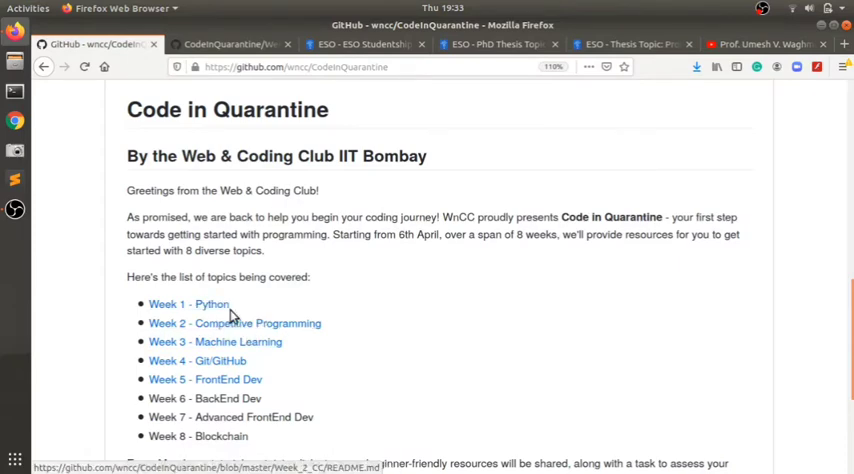
scroll(down, 3)
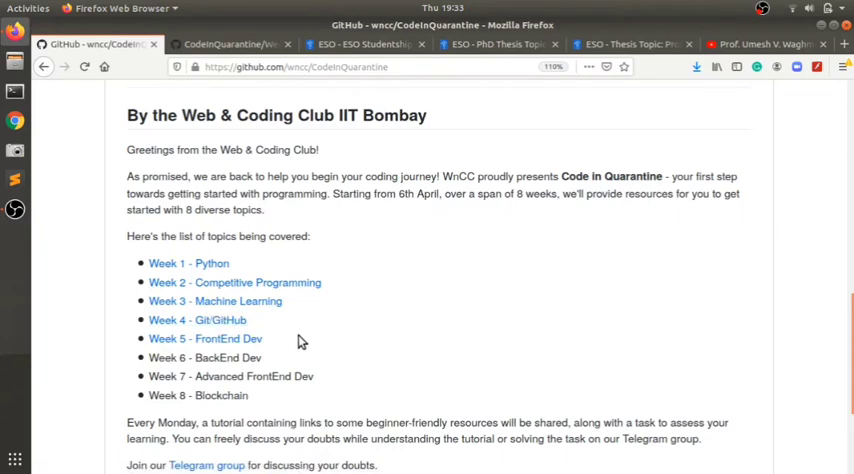
mouse_move(200, 356)
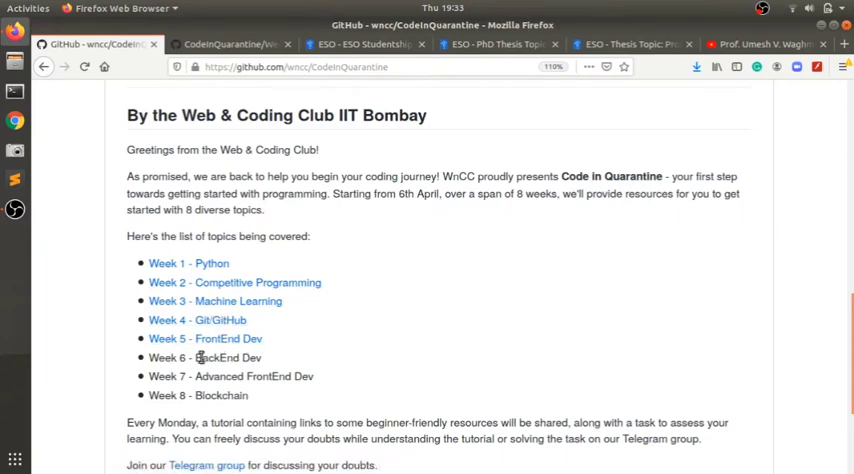
mouse_move(704, 376)
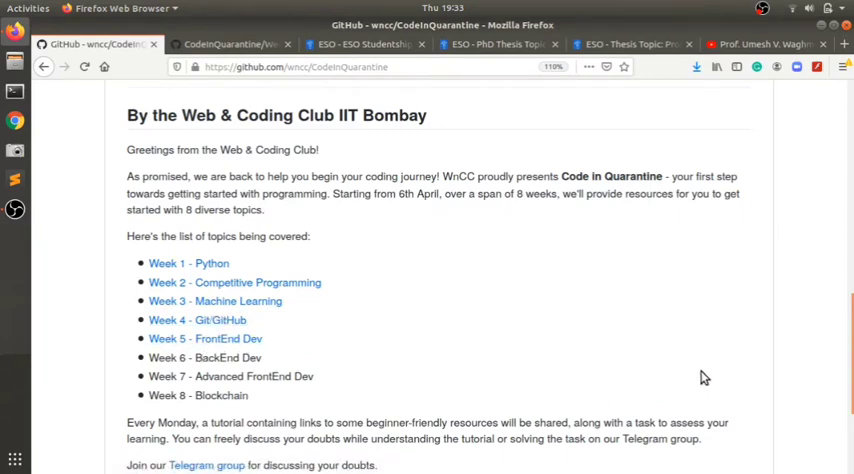
scroll(down, 3)
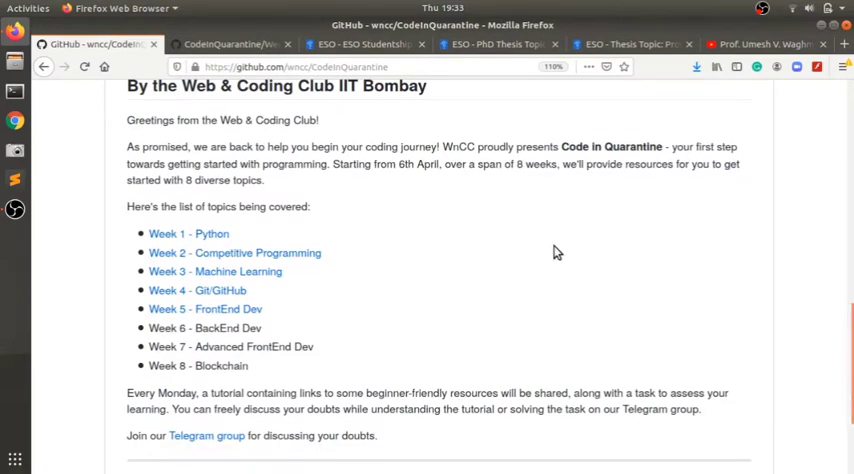
mouse_move(434, 310)
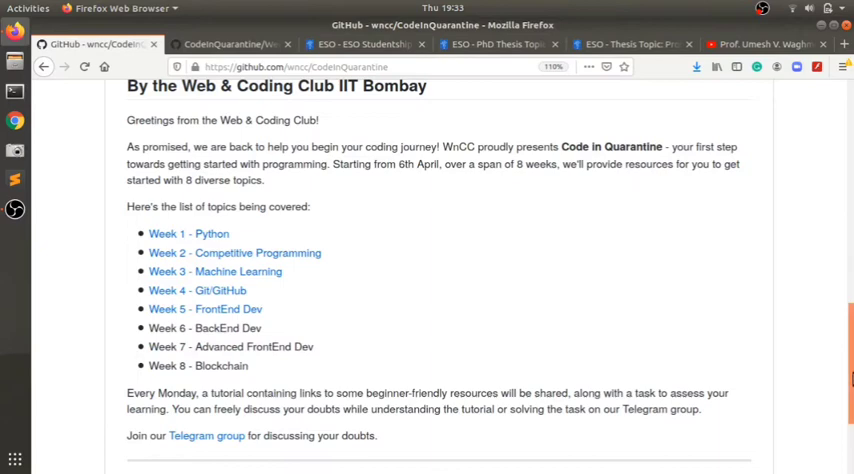
scroll(down, 3)
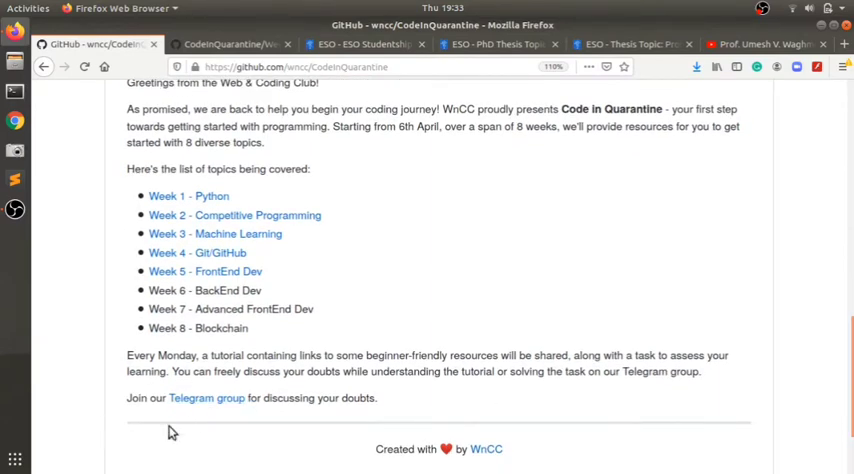
mouse_move(684, 380)
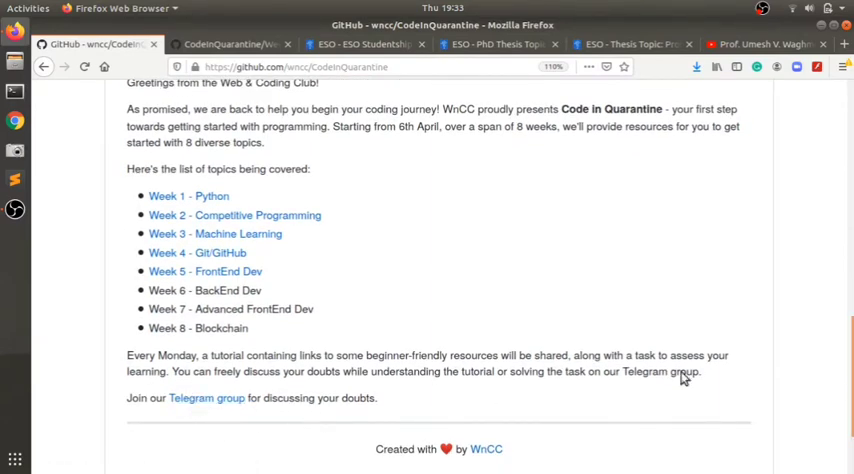
scroll(up, 3)
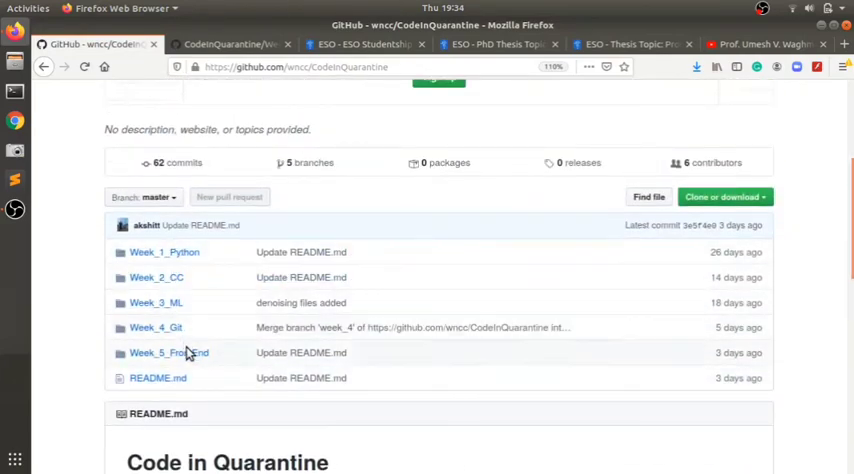
mouse_move(836, 262)
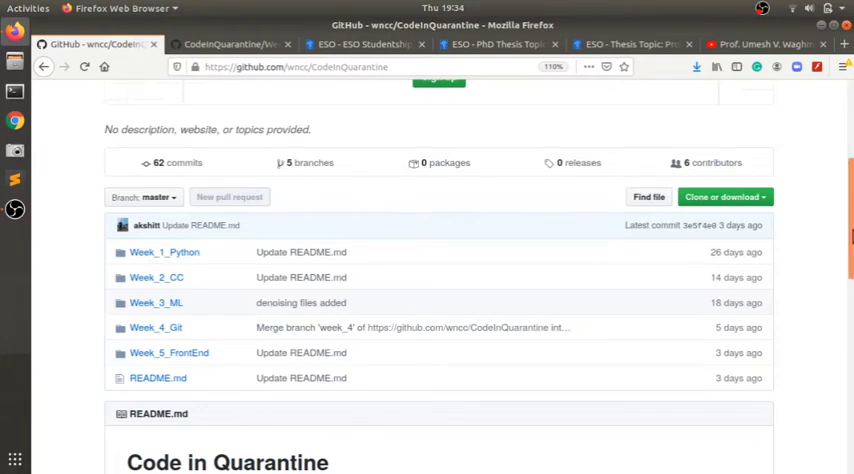
scroll(down, 3)
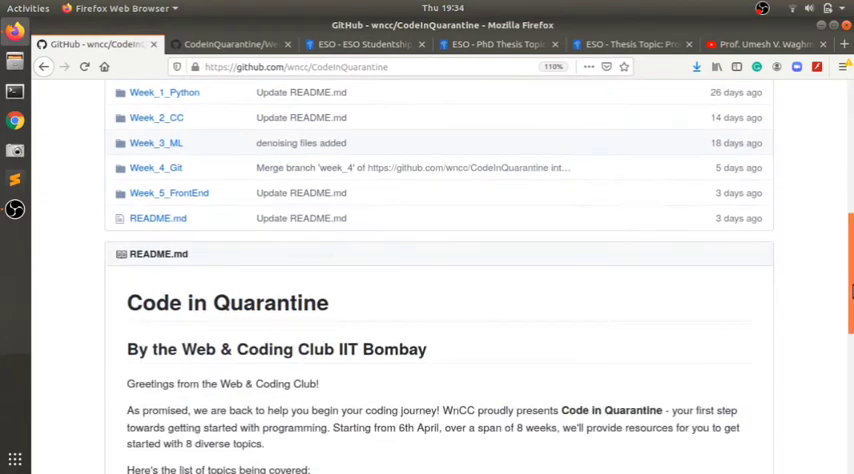
scroll(down, 3)
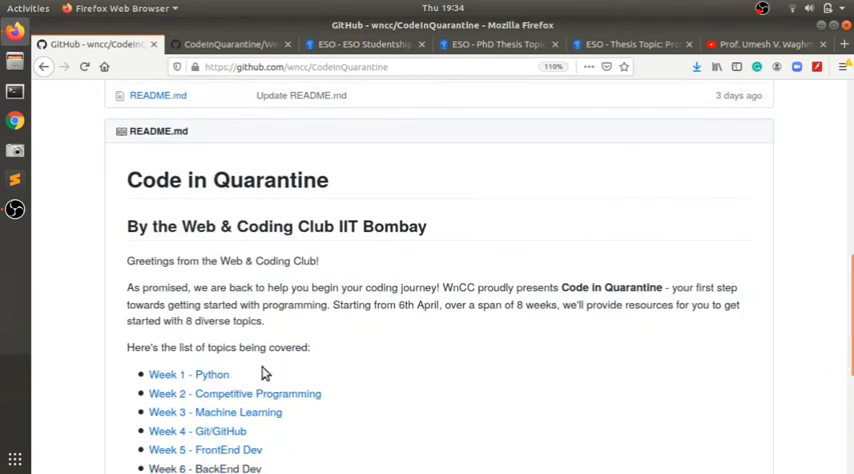
scroll(down, 3)
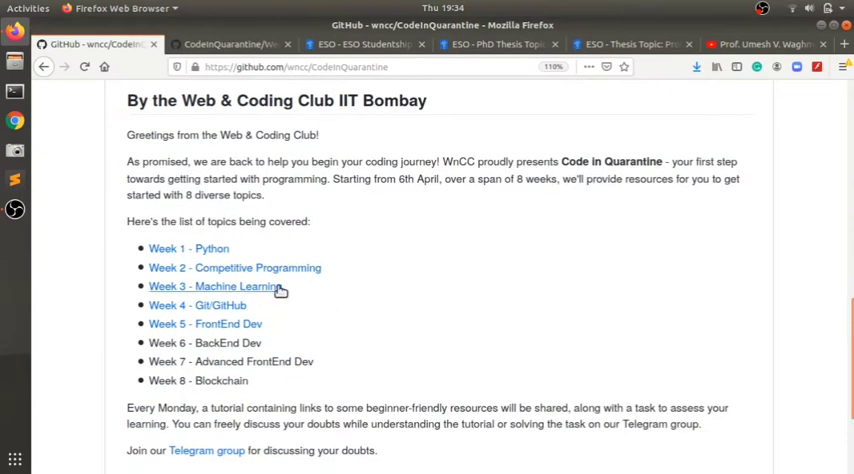
mouse_move(210, 320)
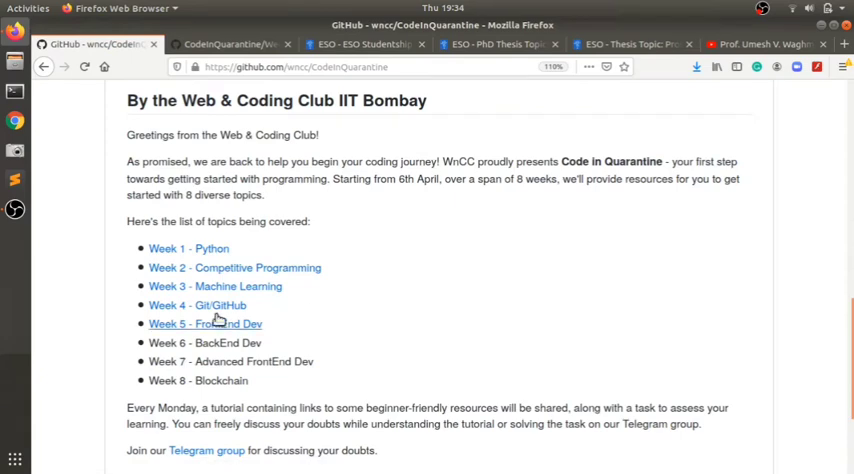
mouse_move(304, 304)
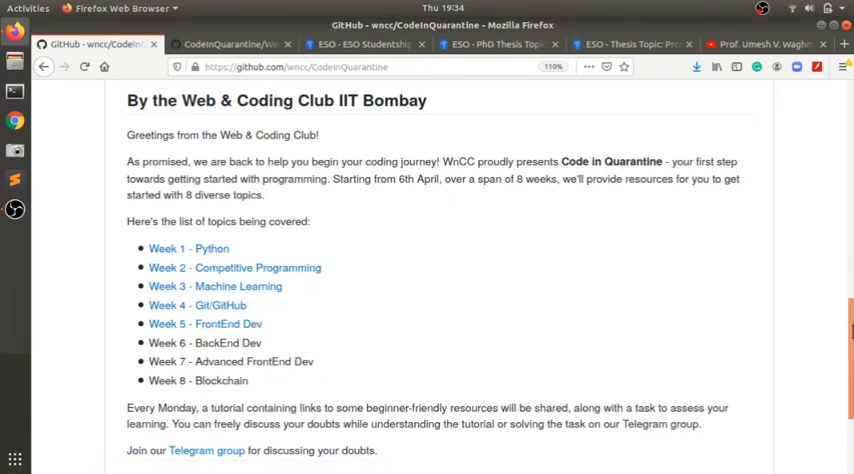
scroll(up, 3)
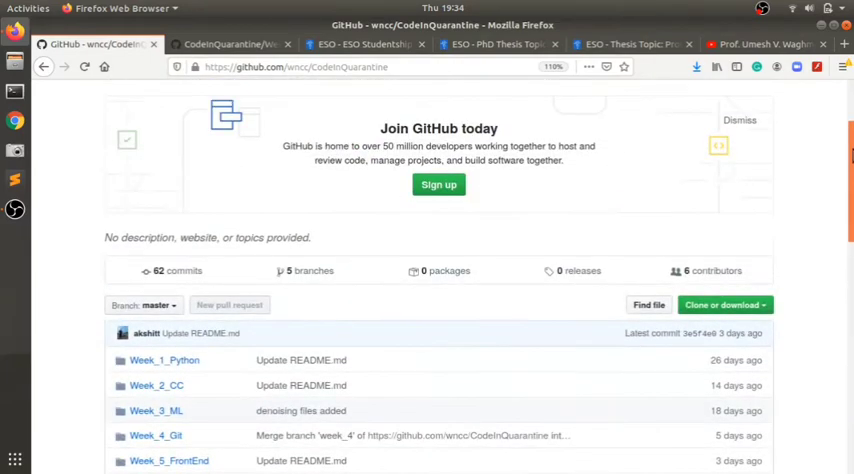
scroll(down, 3)
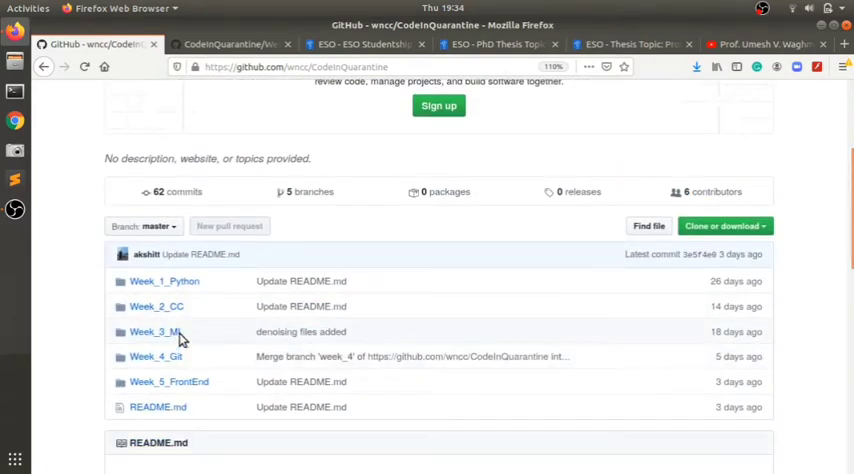
mouse_move(176, 338)
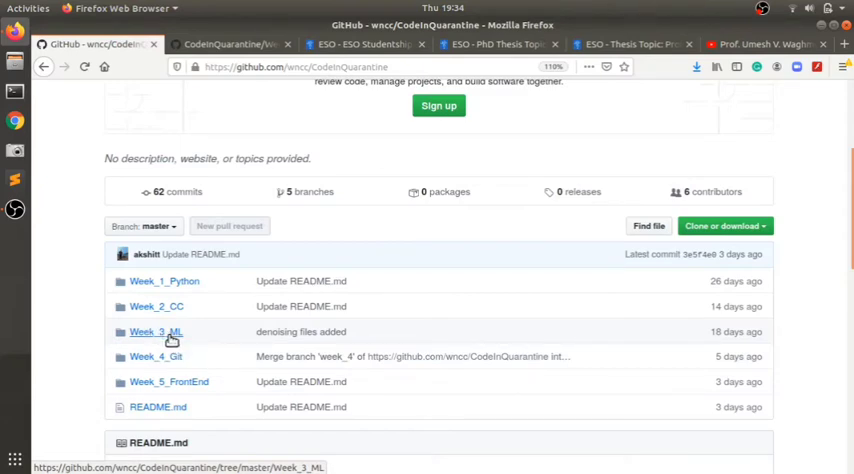
Step: Open the Week_3_ML folder and read down through its Machine Learning README introduction
click(156, 332)
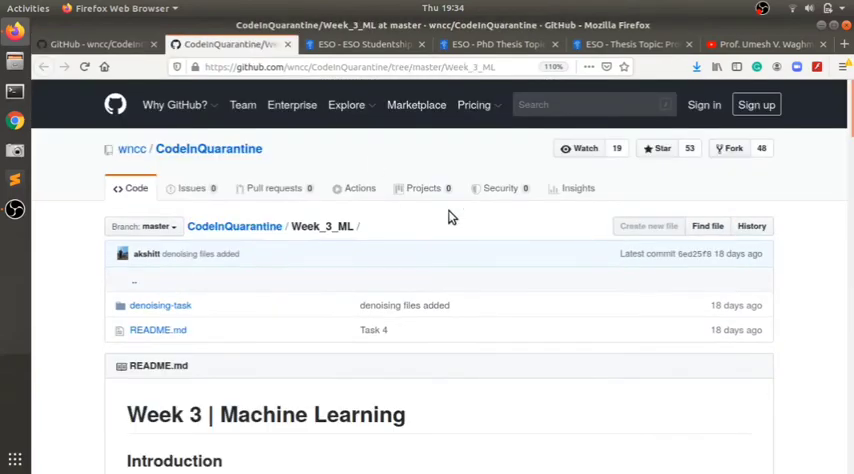
scroll(down, 3)
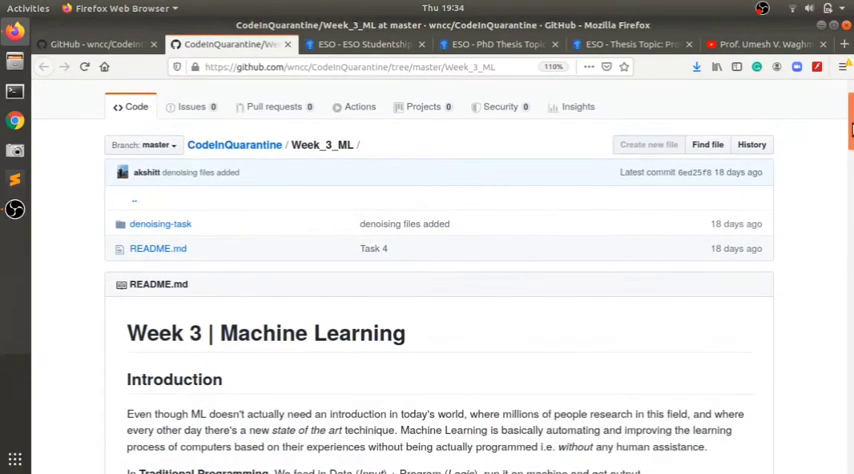
scroll(down, 3)
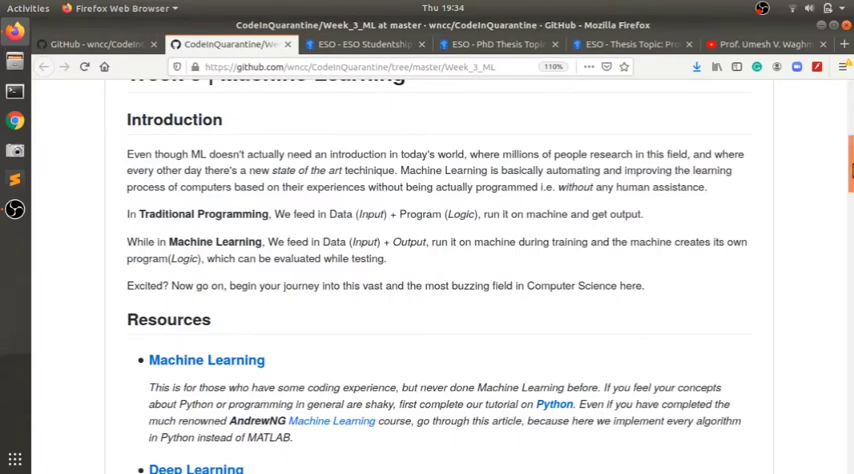
scroll(down, 3)
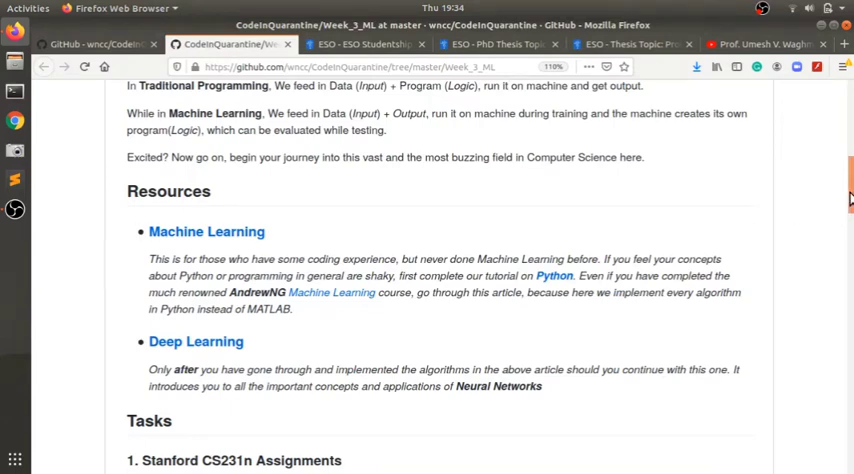
scroll(down, 3)
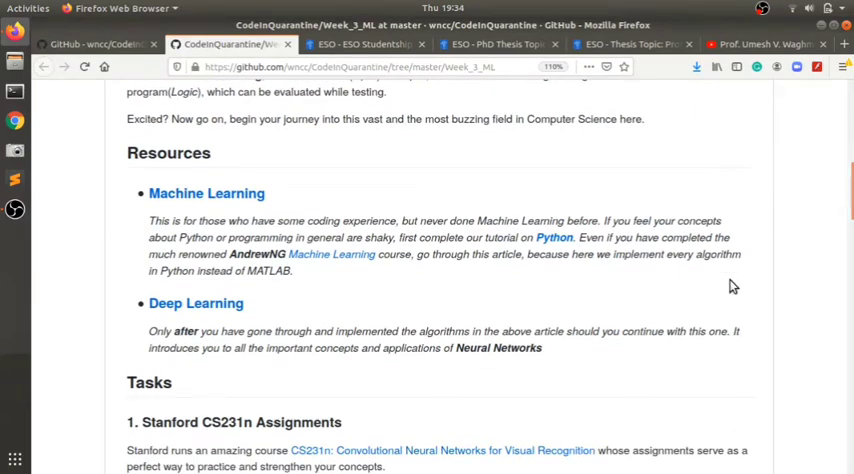
mouse_move(738, 276)
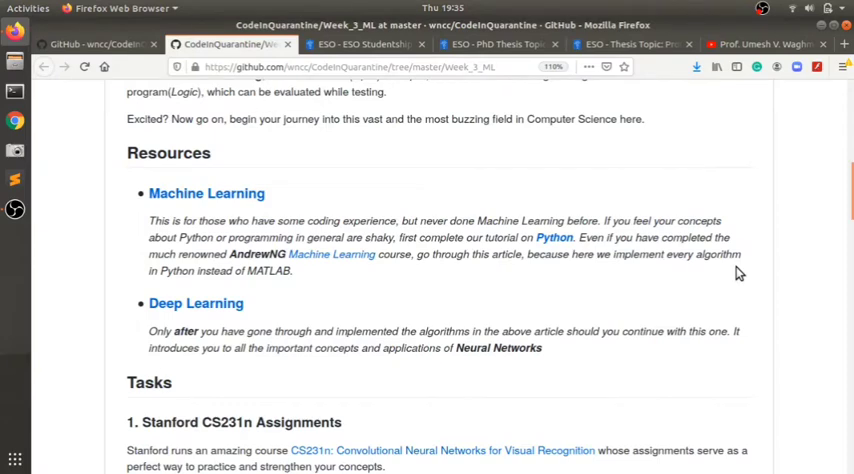
mouse_move(744, 262)
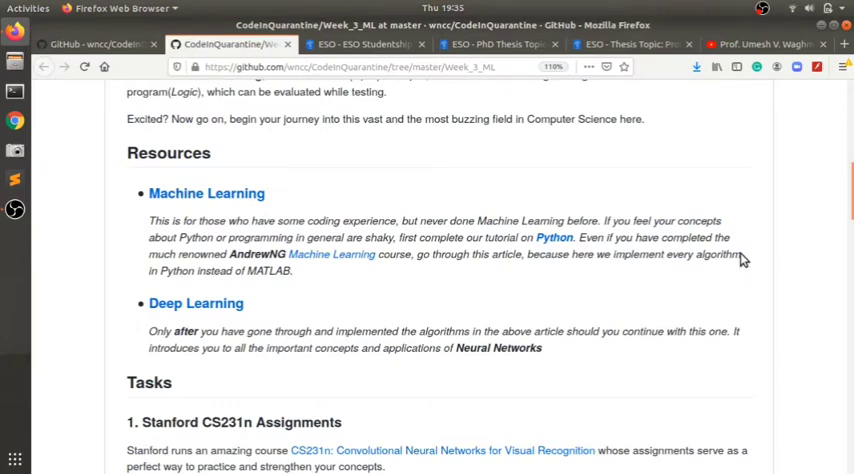
mouse_move(744, 256)
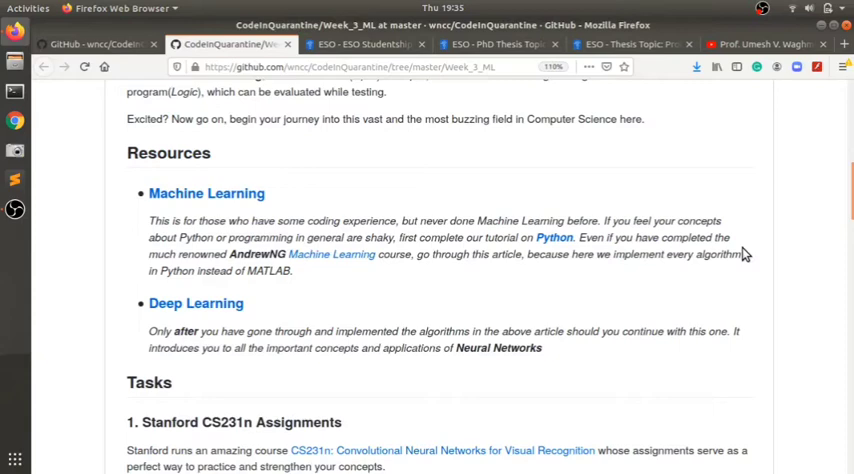
mouse_move(792, 202)
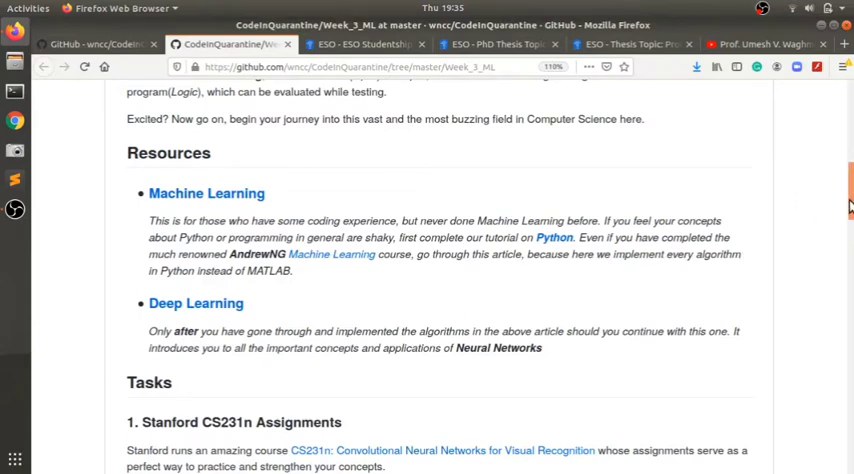
scroll(down, 3)
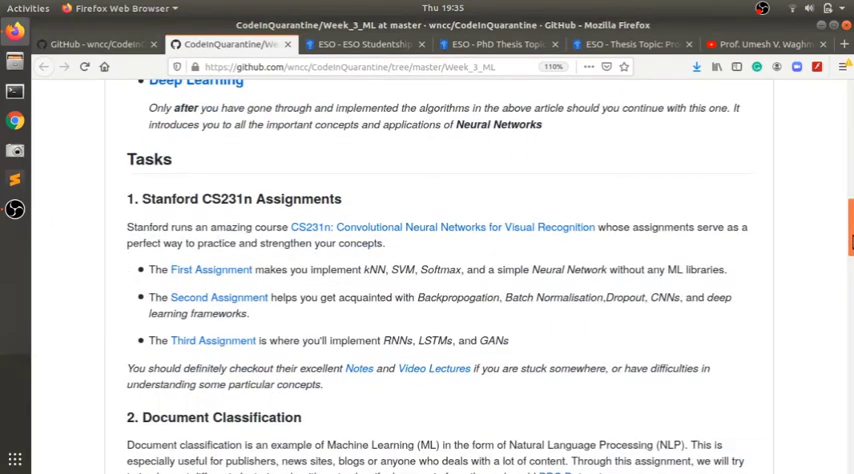
scroll(down, 3)
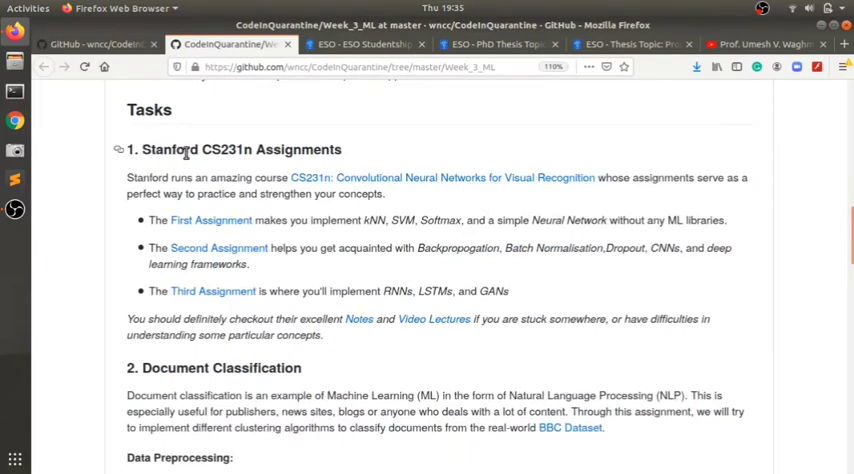
mouse_move(164, 156)
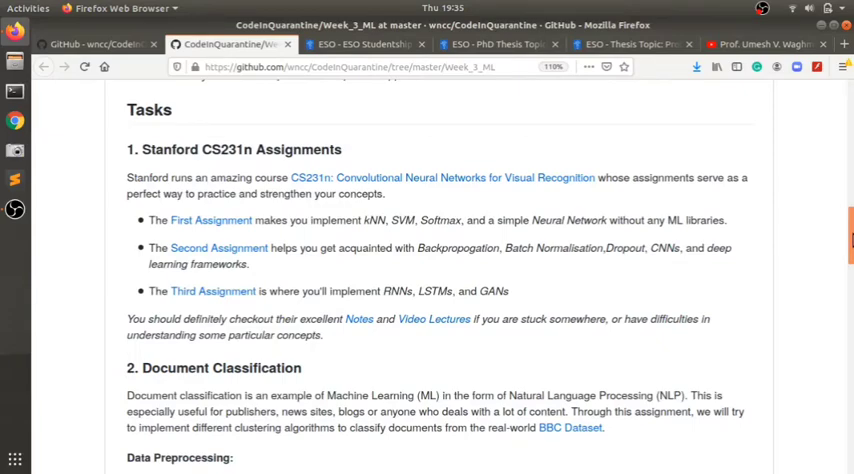
Step: Read through the README's task list, scrolling back up to review earlier tasks
scroll(down, 3)
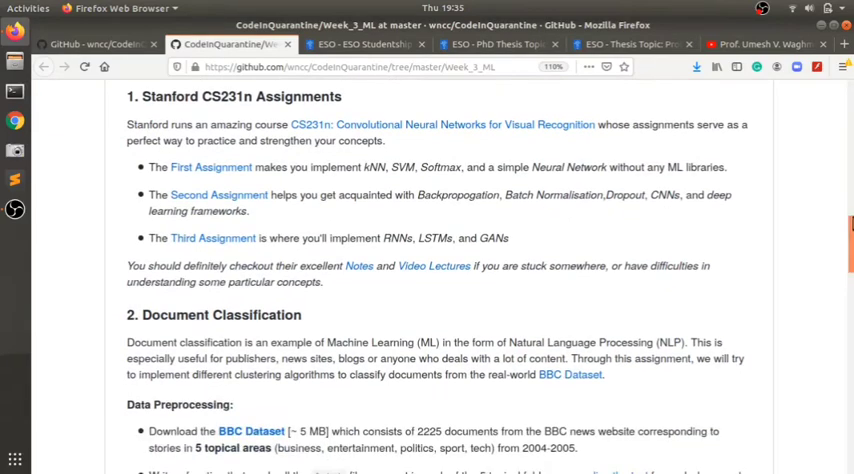
scroll(down, 3)
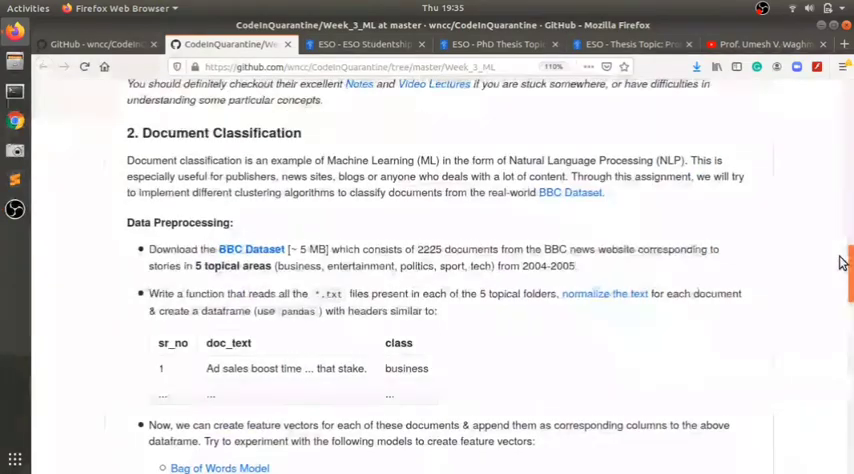
scroll(down, 3)
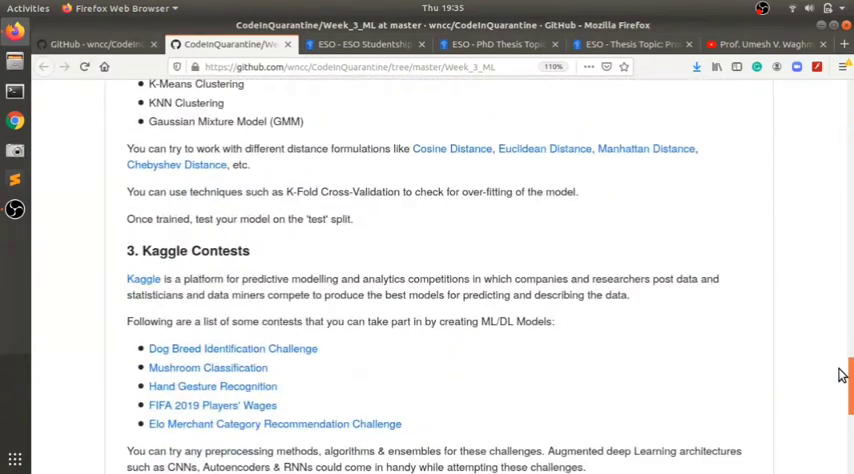
scroll(down, 3)
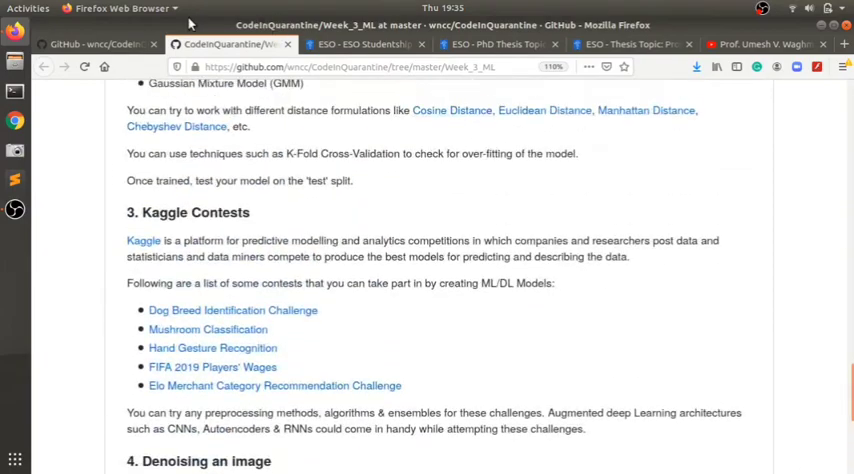
scroll(up, 3)
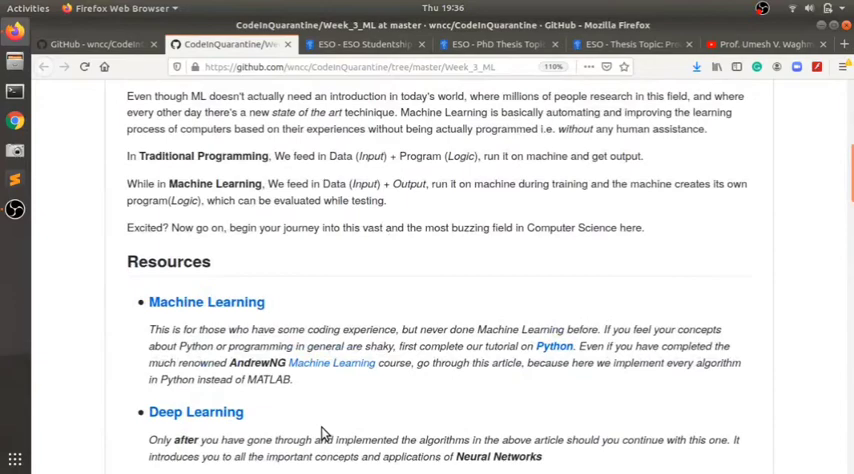
mouse_move(526, 344)
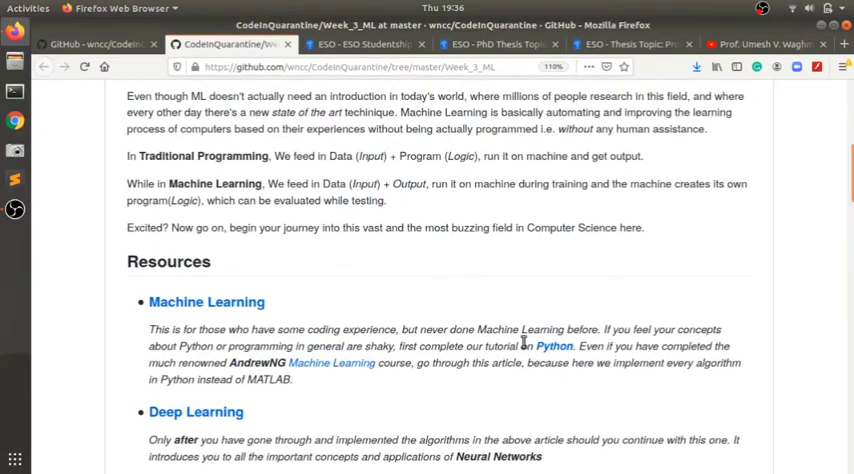
scroll(down, 3)
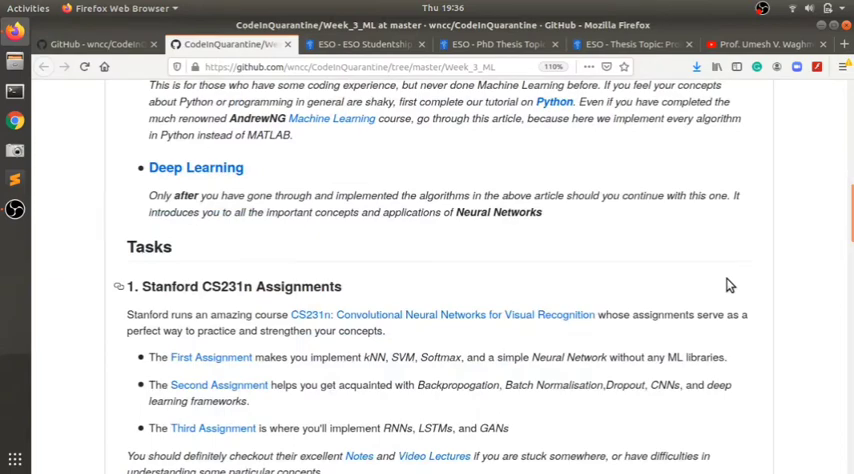
scroll(up, 3)
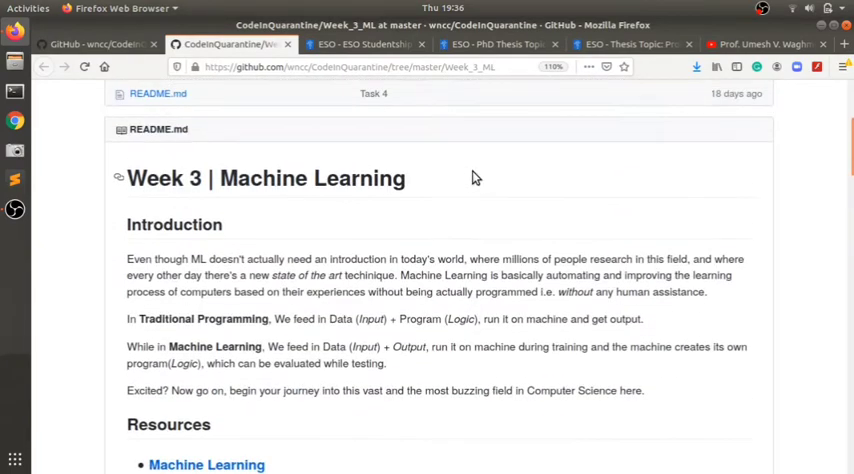
scroll(up, 3)
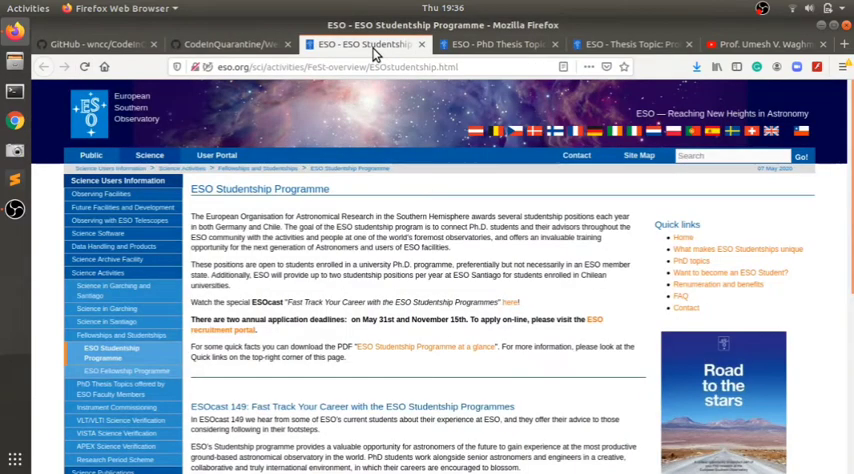
mouse_move(594, 284)
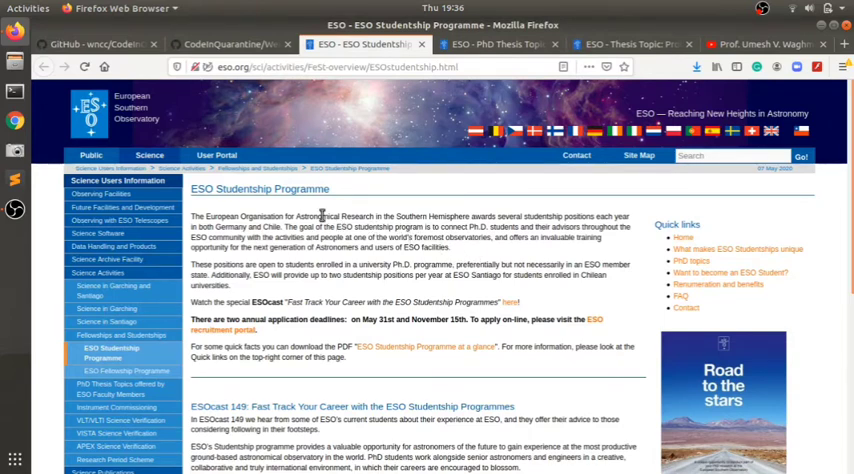
mouse_move(616, 228)
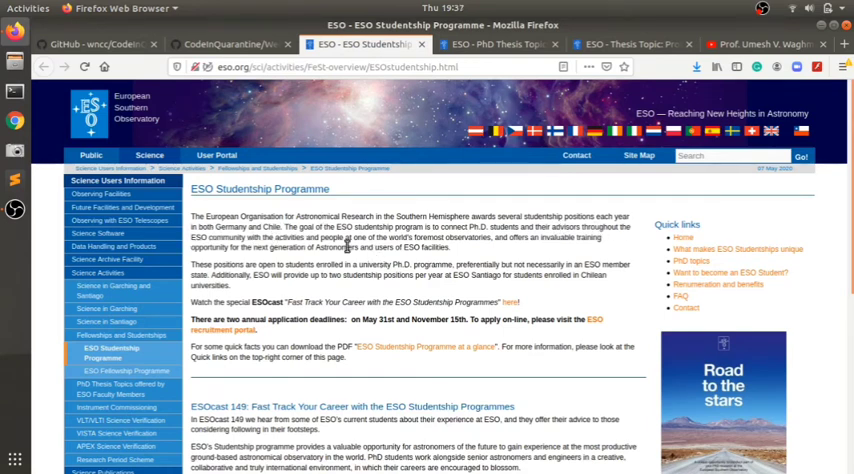
mouse_move(510, 256)
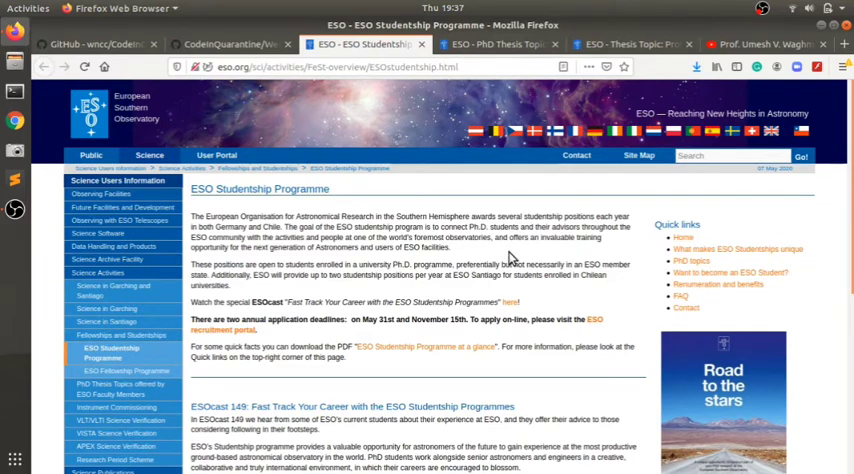
Step: Scroll further down the ESO Studentship Programme page to its application deadlines
scroll(down, 3)
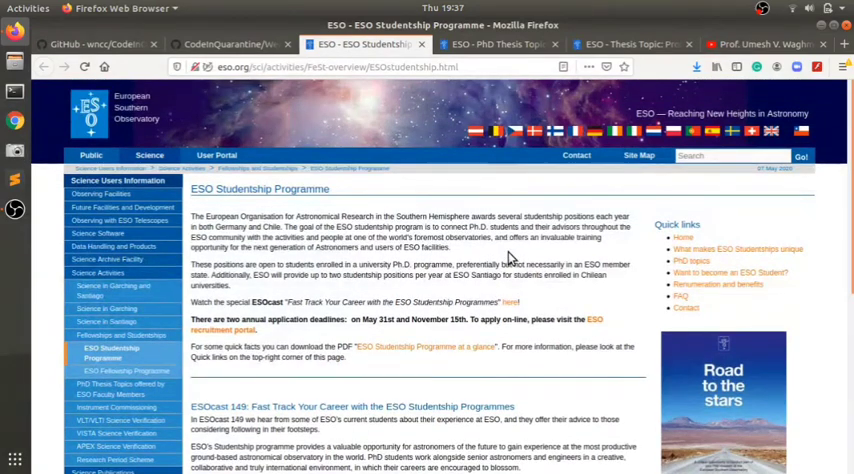
mouse_move(500, 276)
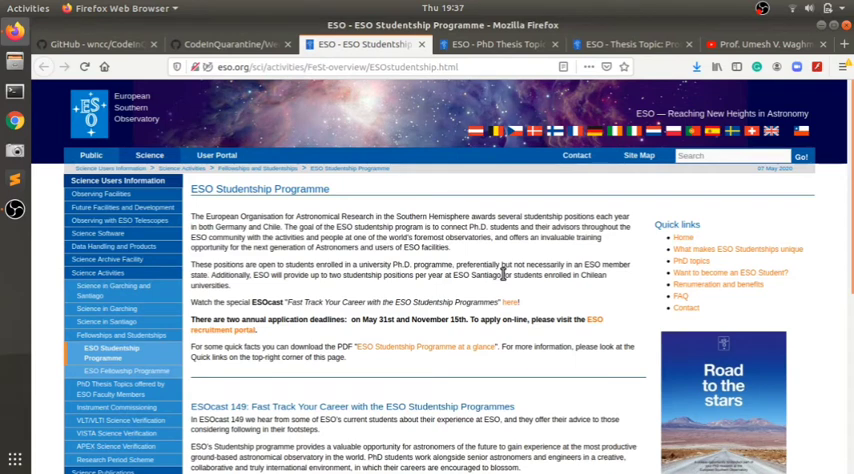
mouse_move(524, 308)
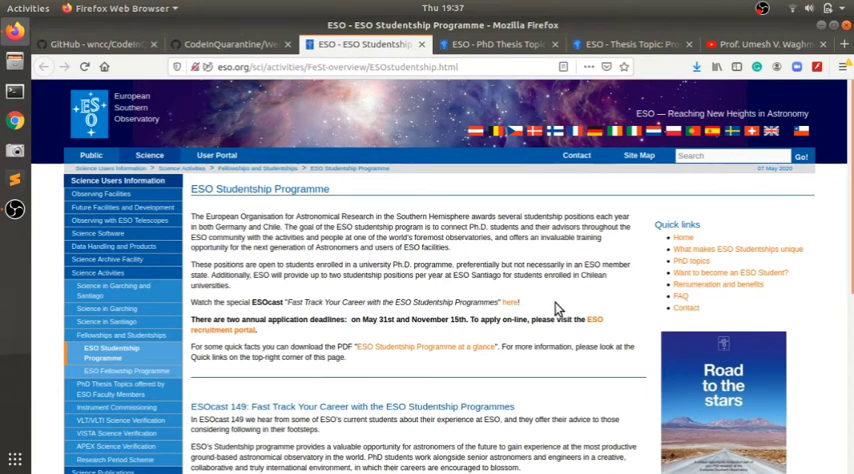
mouse_move(556, 310)
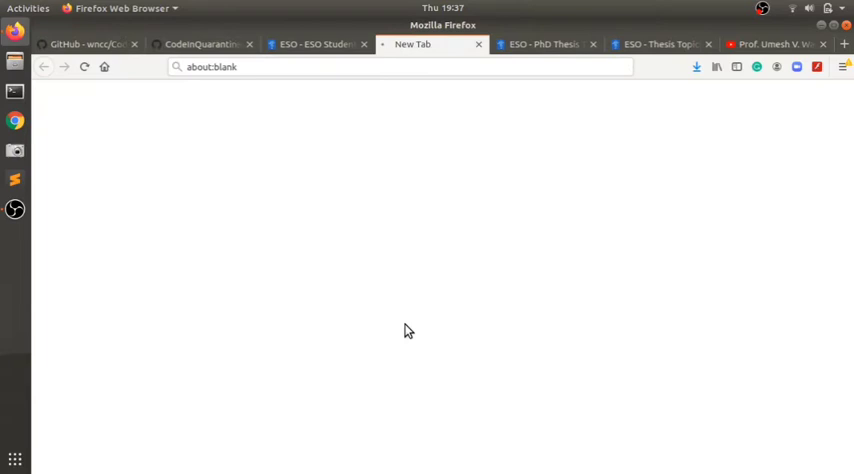
Step: Close the blank tab and read the PhD Thesis Topics page down to Cosmology and Early Universe
click(320, 44)
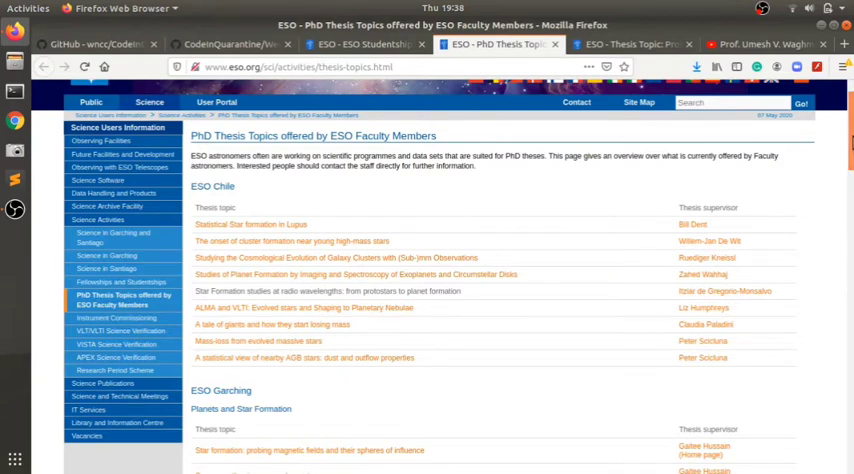
scroll(down, 3)
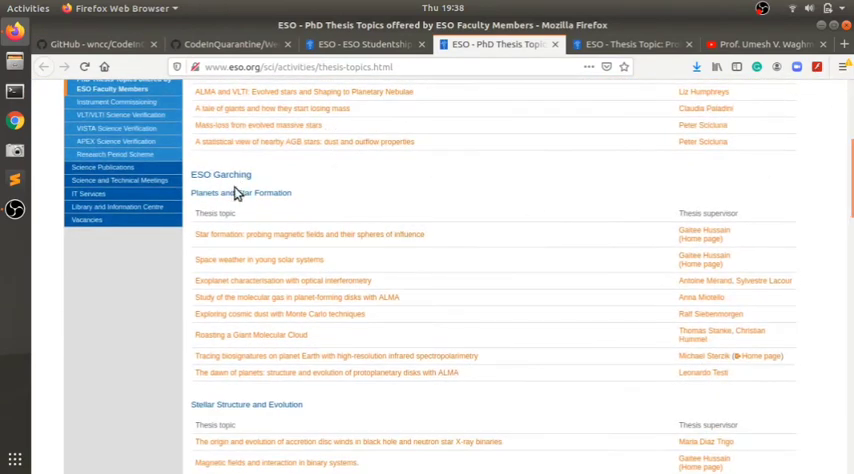
mouse_move(740, 184)
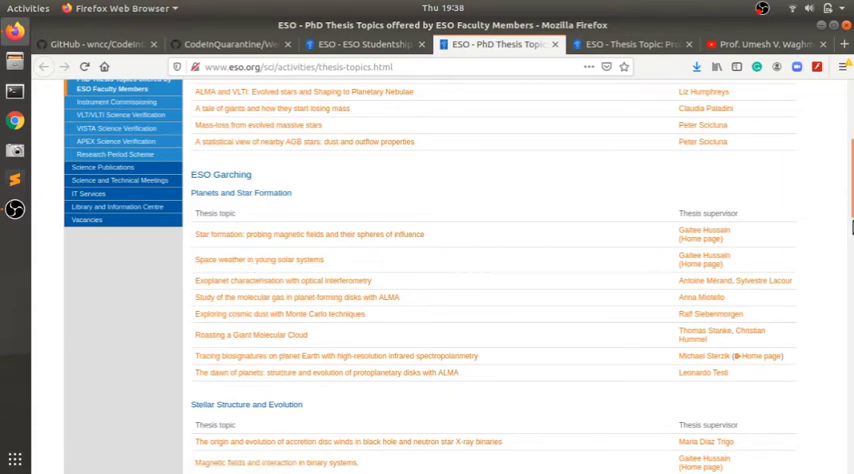
mouse_move(234, 190)
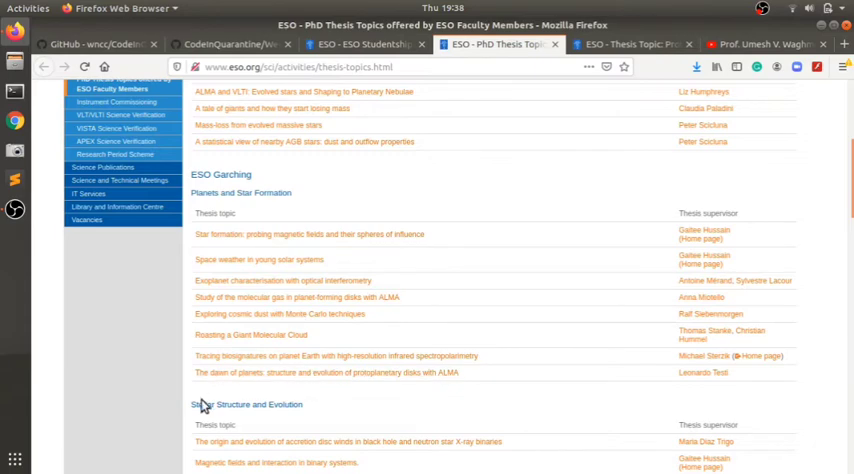
scroll(down, 3)
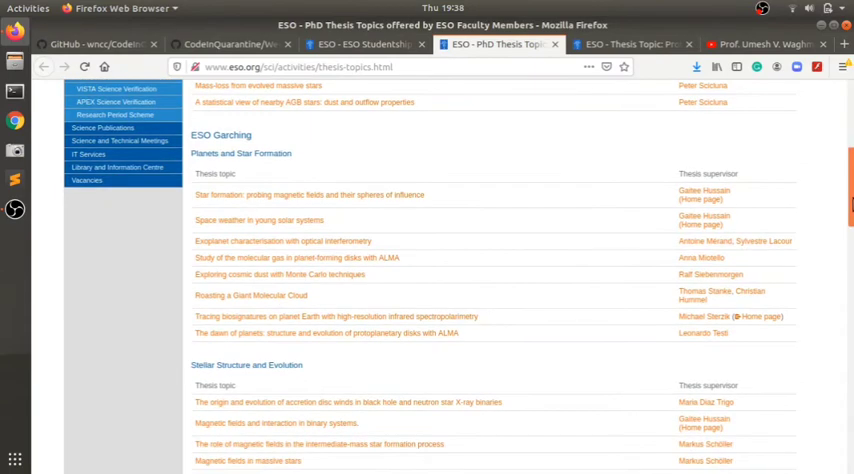
scroll(down, 3)
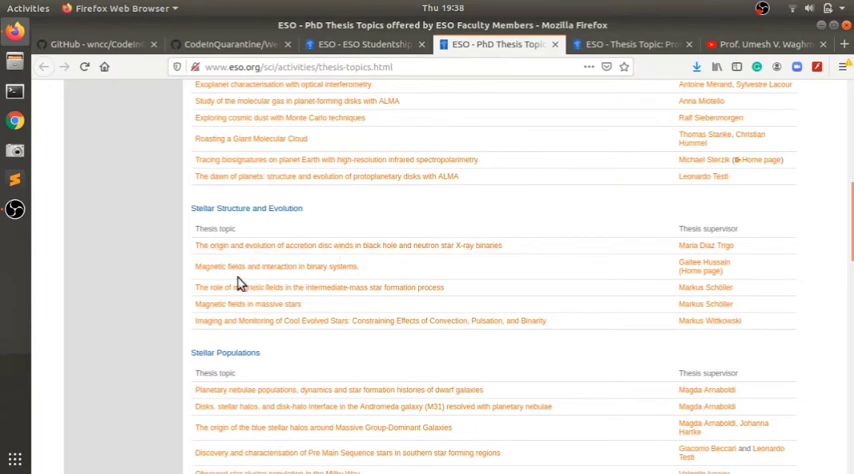
mouse_move(740, 280)
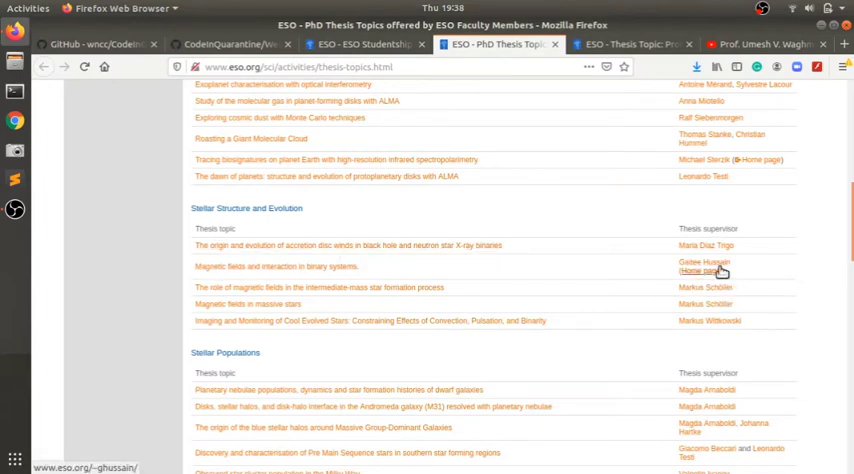
scroll(down, 3)
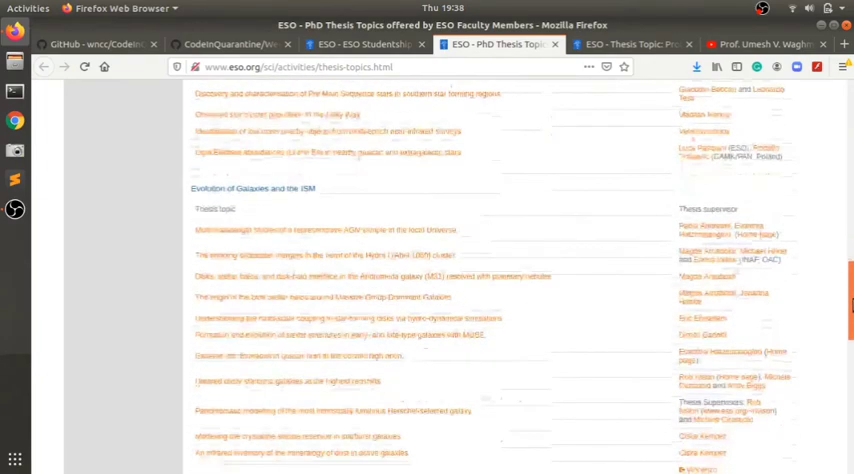
scroll(down, 3)
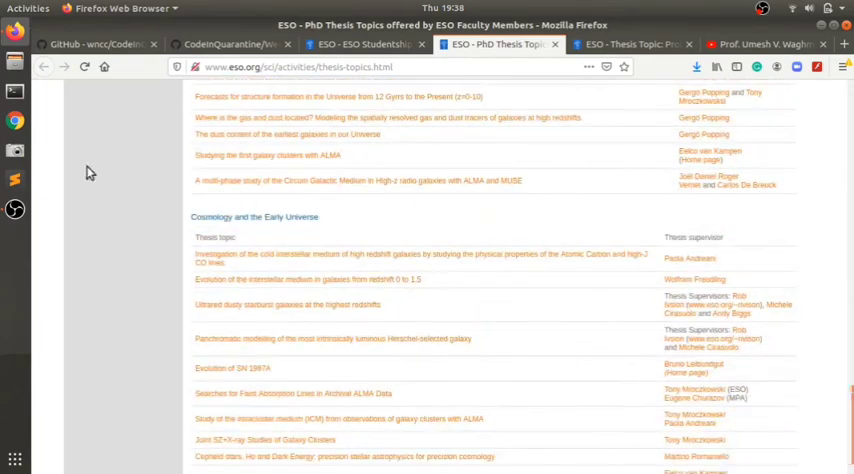
scroll(down, 3)
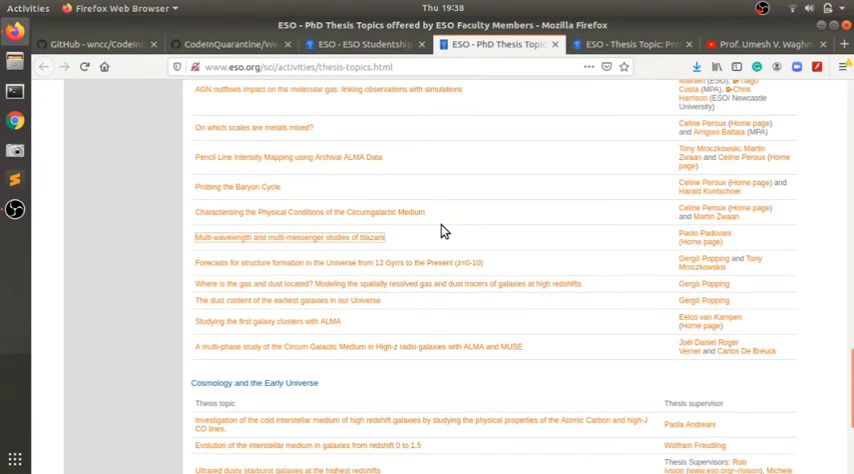
mouse_move(248, 188)
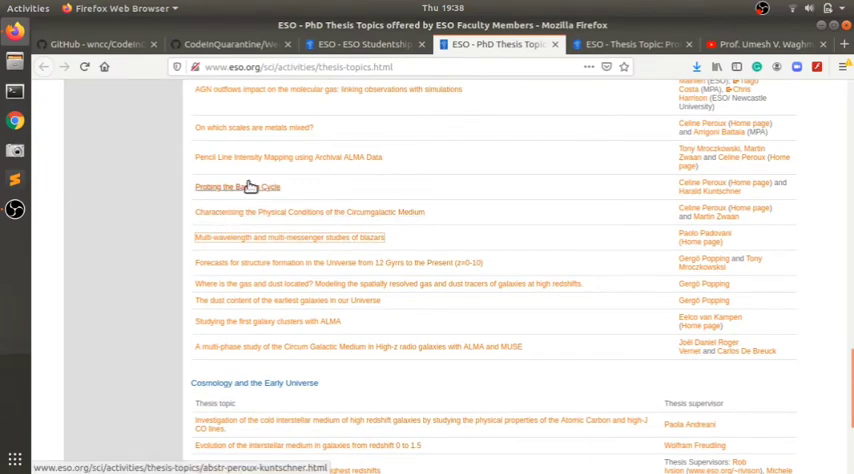
mouse_move(730, 176)
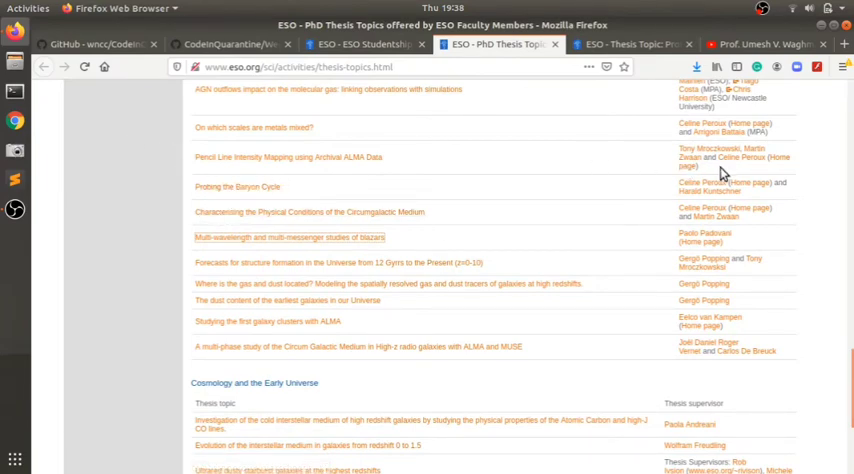
click(234, 186)
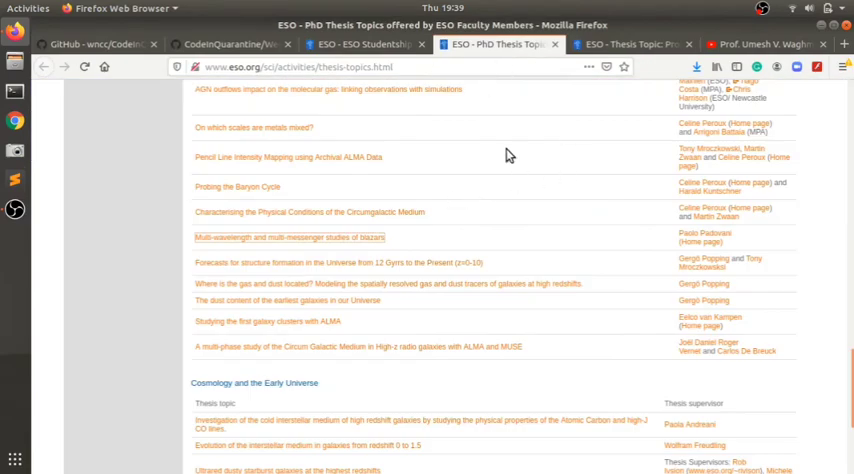
scroll(down, 3)
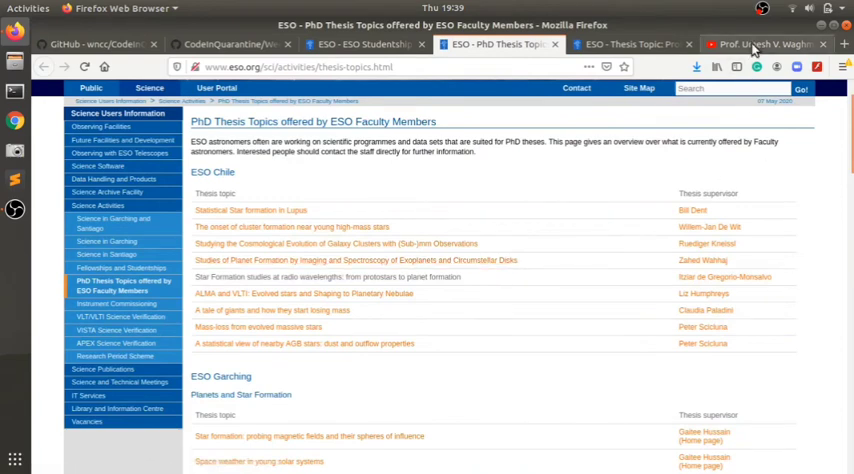
Step: Switch to the IIT Bombay Prof. Umesh V. Waghmare seminar video and read its abstract
click(760, 44)
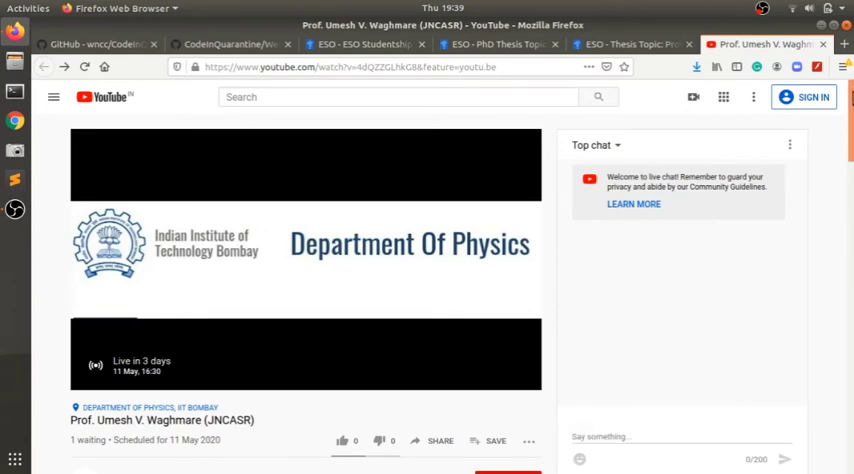
scroll(down, 3)
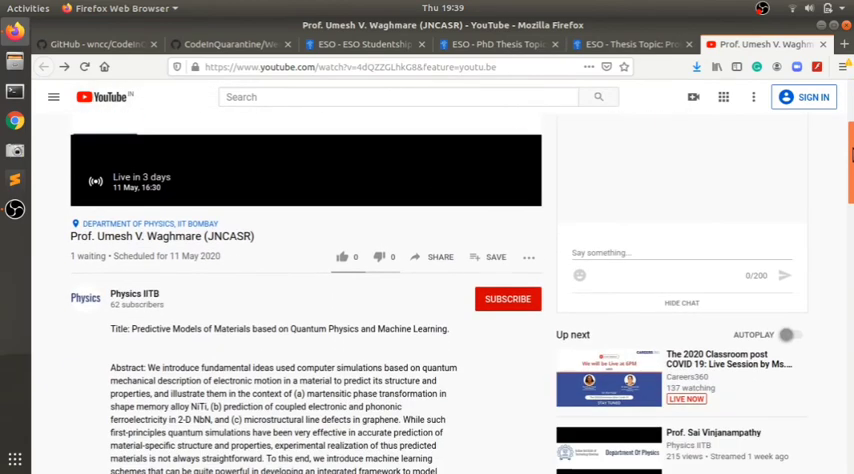